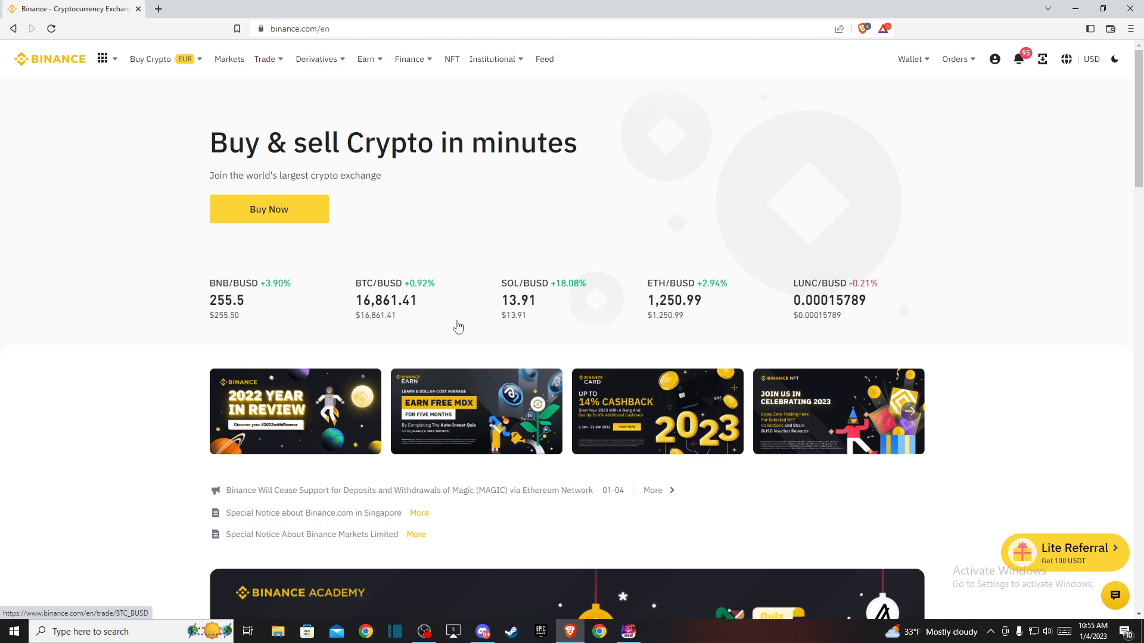
pyautogui.moveTo(466, 320)
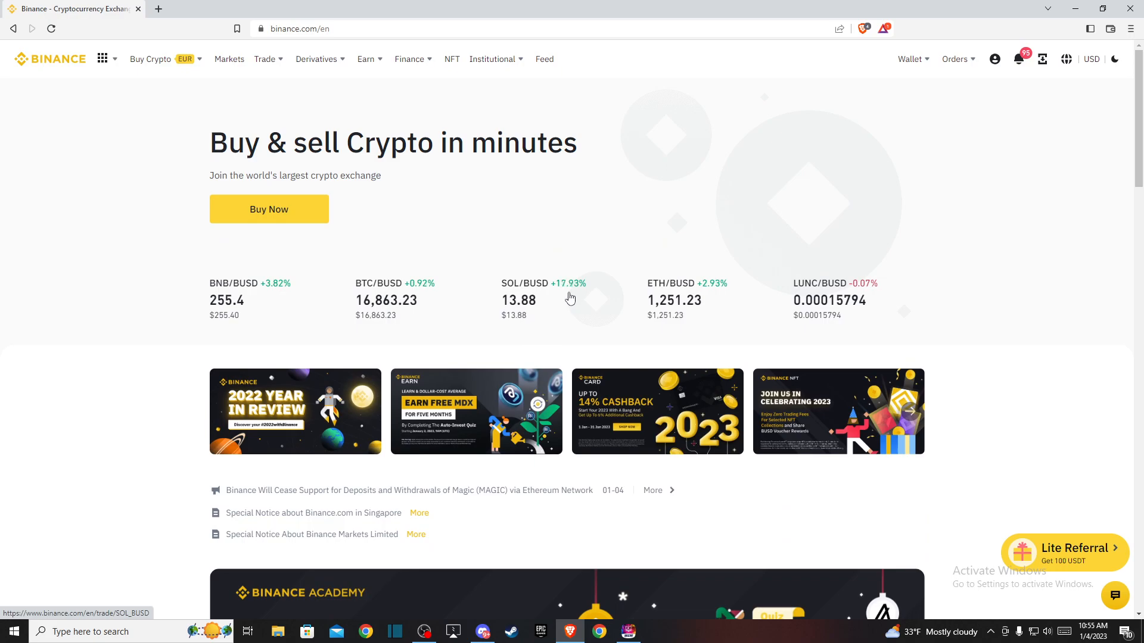
# Review the full crypto holdings list on the Fiat and Spot wallet page.
pyautogui.click(909, 60)
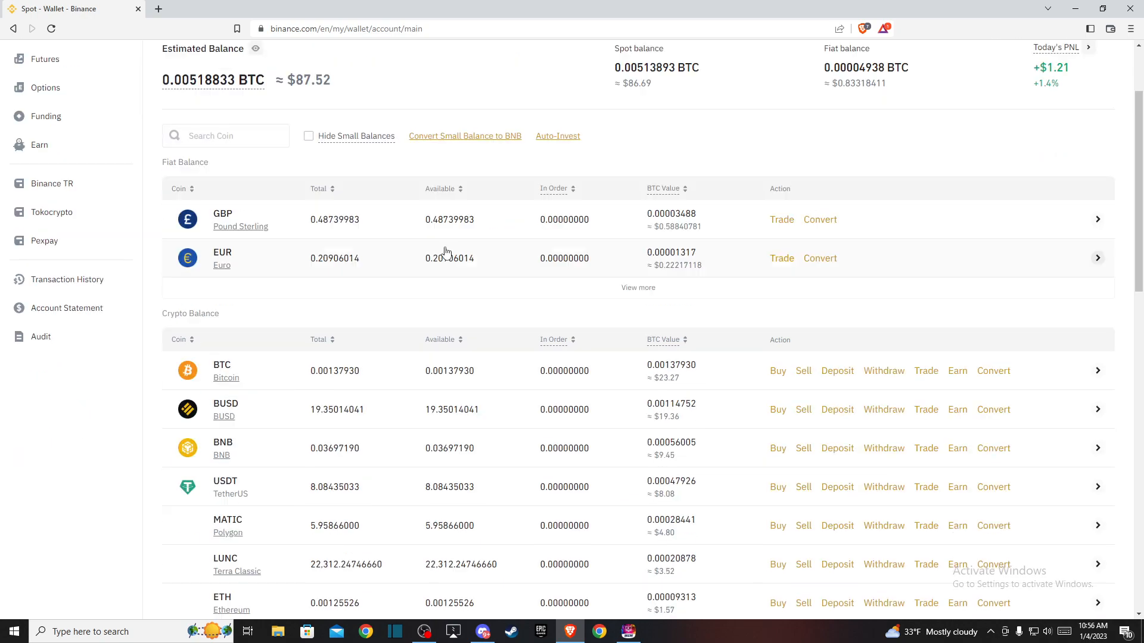
pyautogui.scroll(-3)
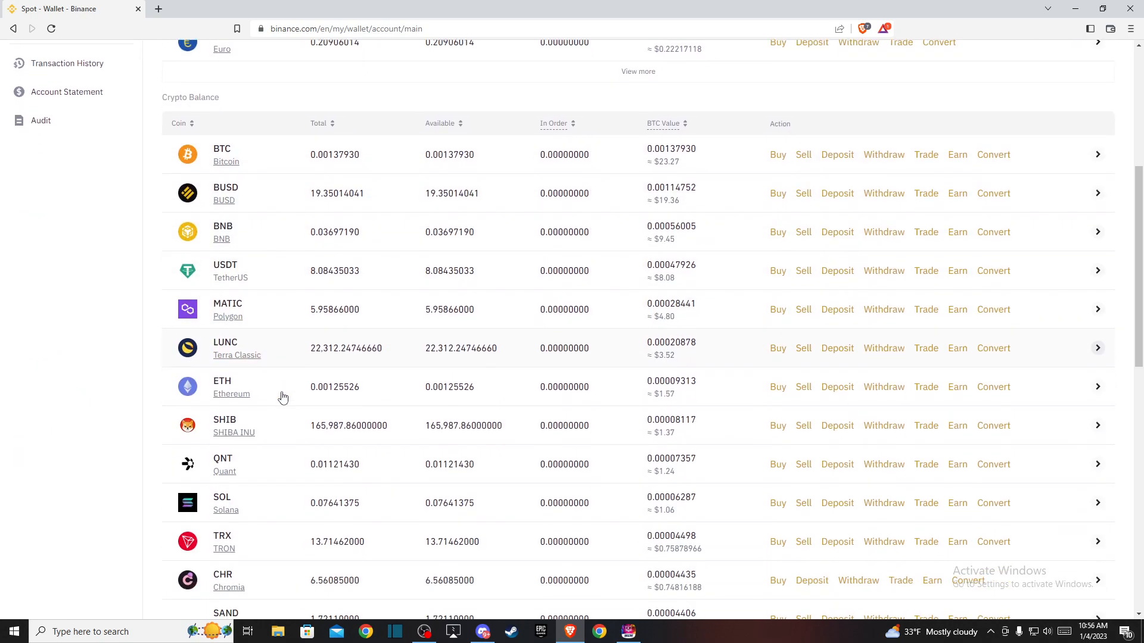
pyautogui.scroll(-3)
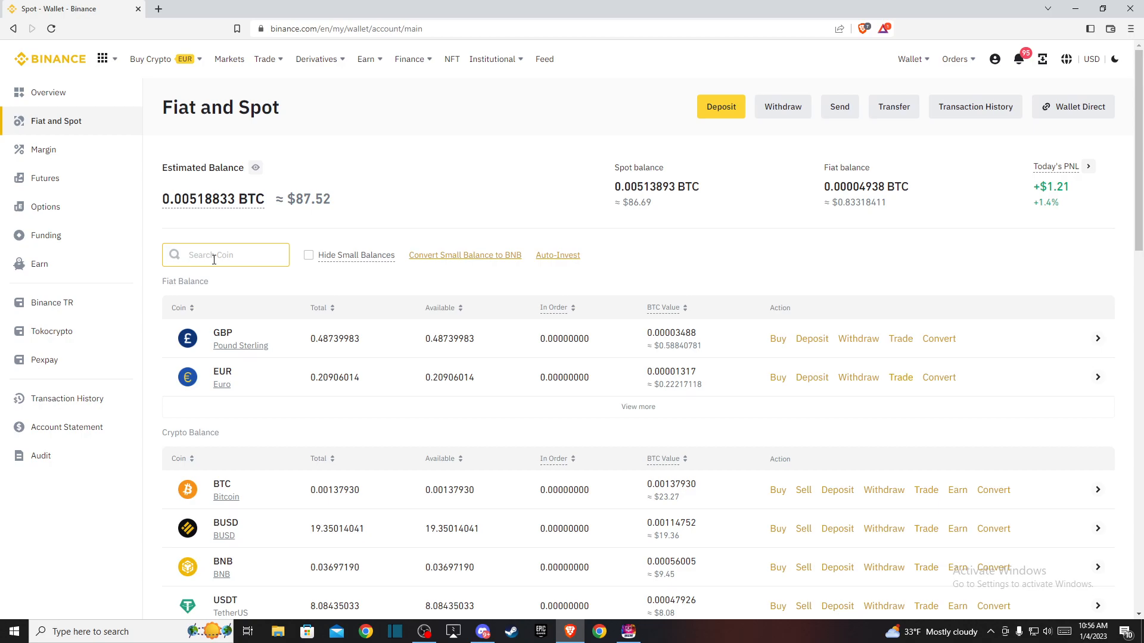
# Filter the wallet holdings to SLP using the Search Coin box.
pyautogui.write('slp')
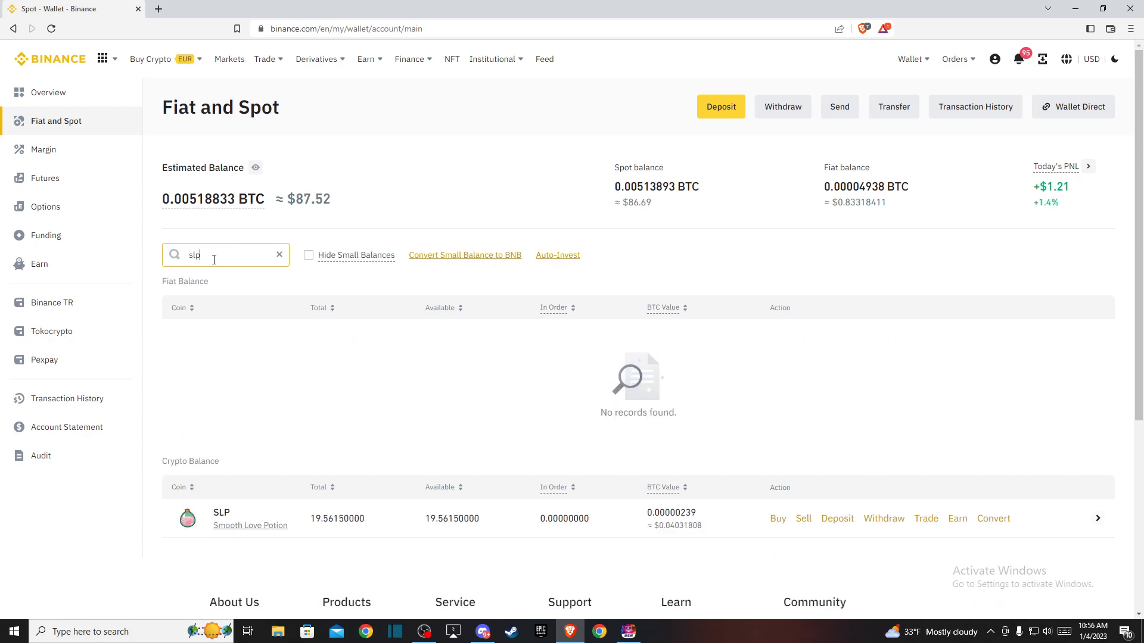
pyautogui.scroll(-3)
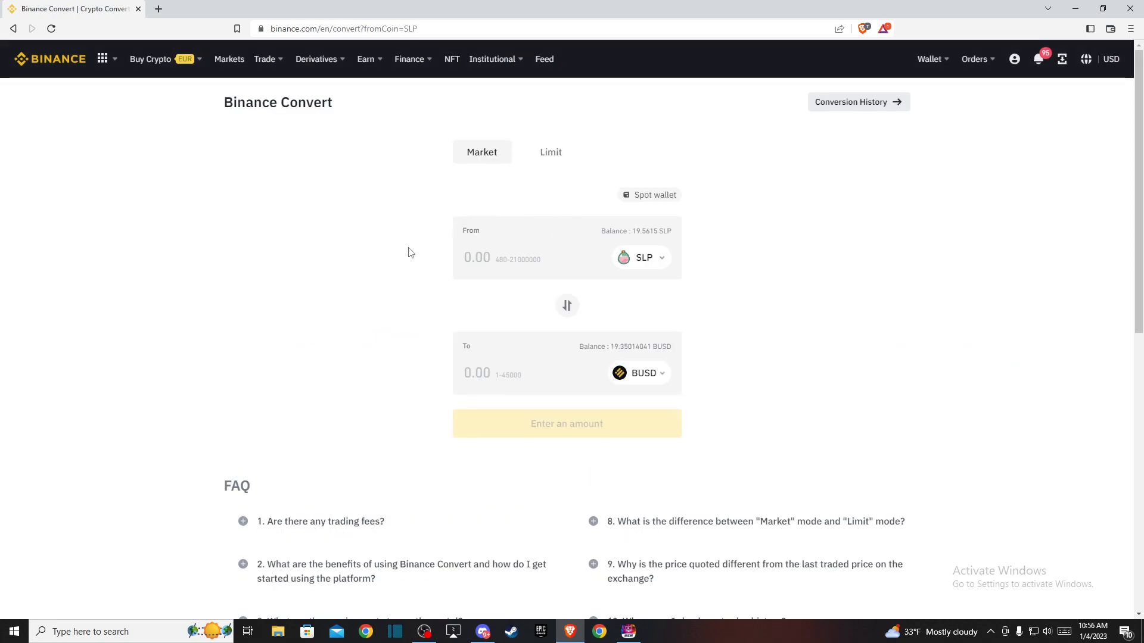
pyautogui.moveTo(505, 356)
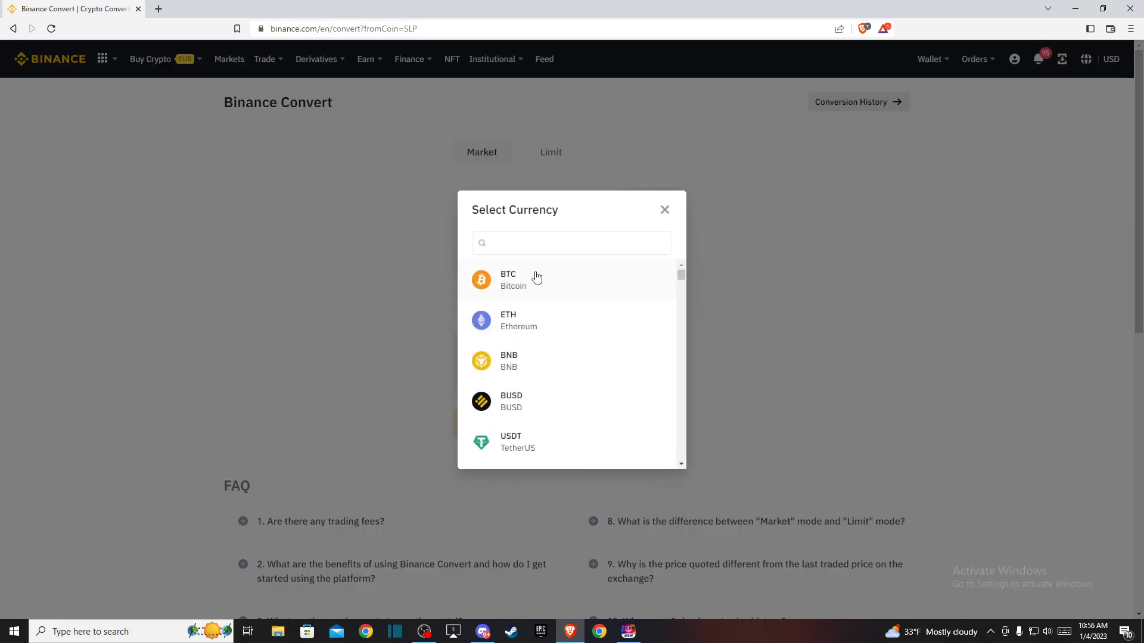
# Choose BTC as the receiving coin and enter 1000 SLP to convert.
pyautogui.click(509, 279)
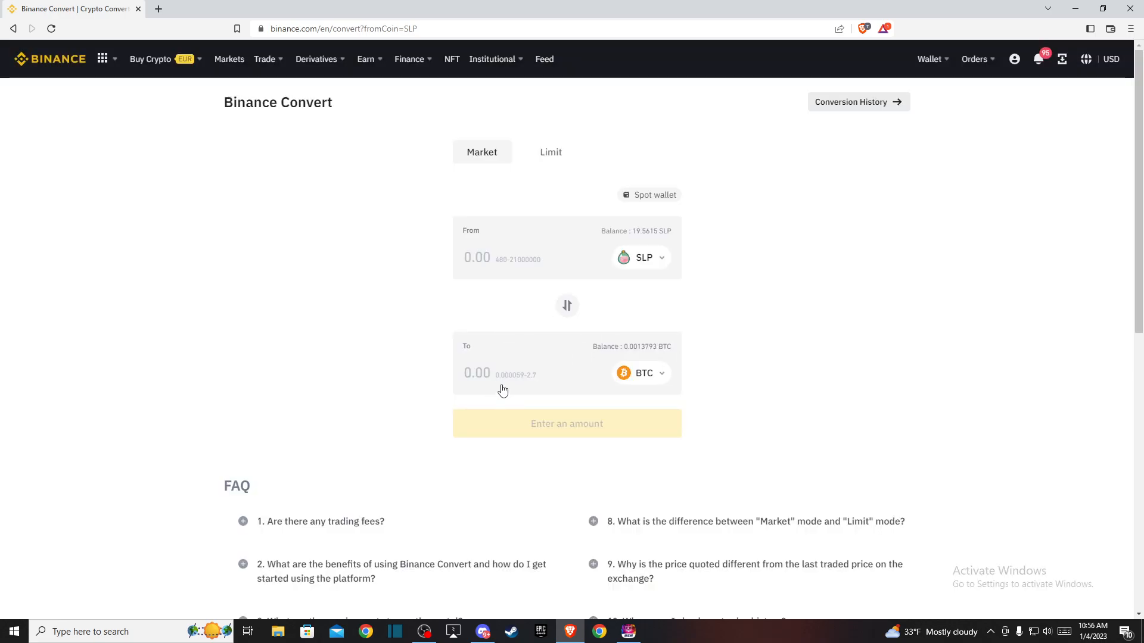
pyautogui.write('1000')
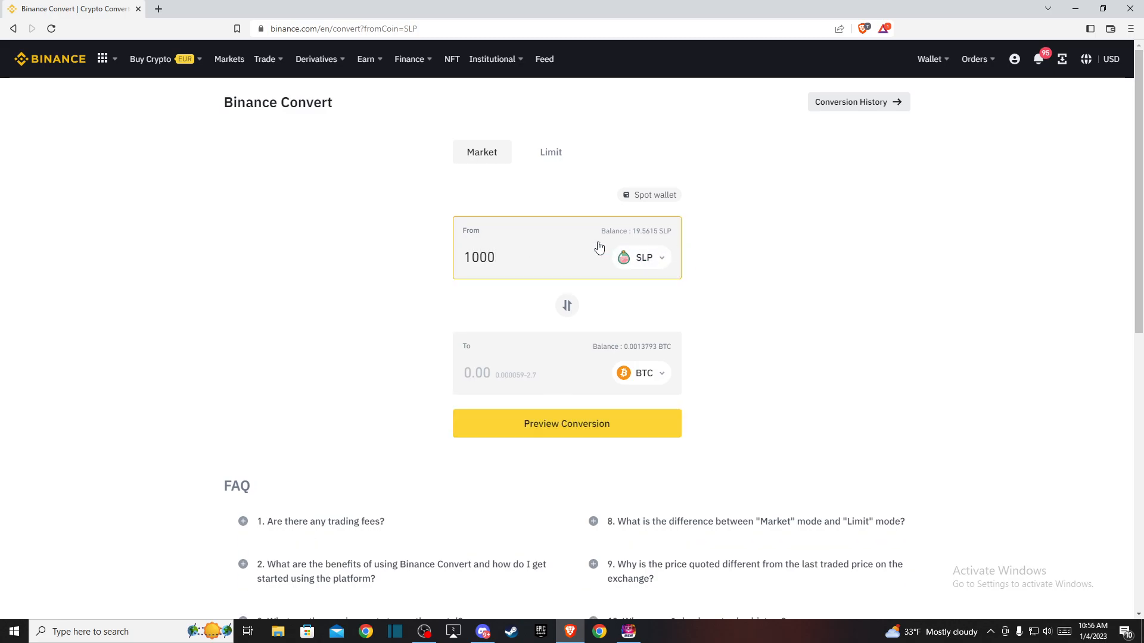
# Preview the quote: 1000 SLP converts to 0.00012149 BTC.
pyautogui.click(566, 424)
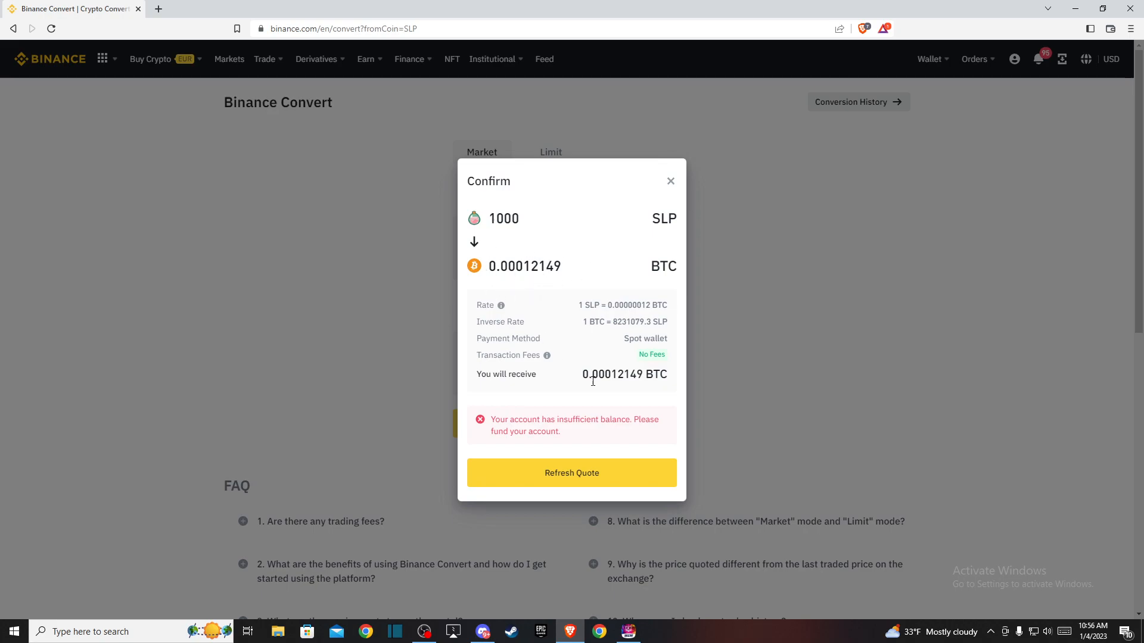
pyautogui.moveTo(489, 223)
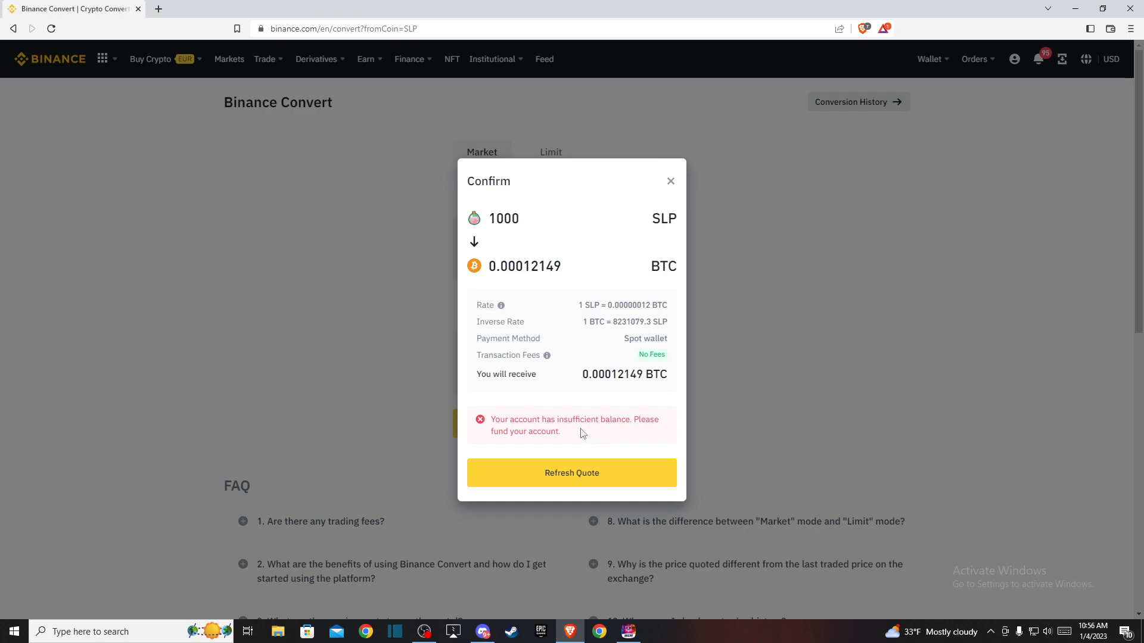
pyautogui.moveTo(497, 473)
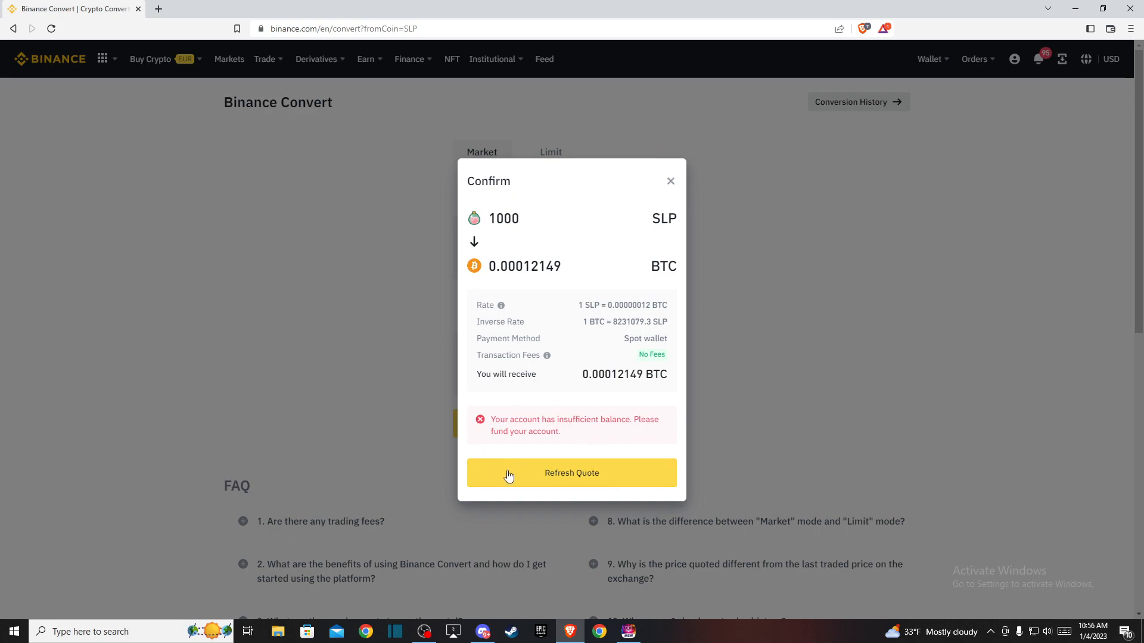
pyautogui.moveTo(556, 487)
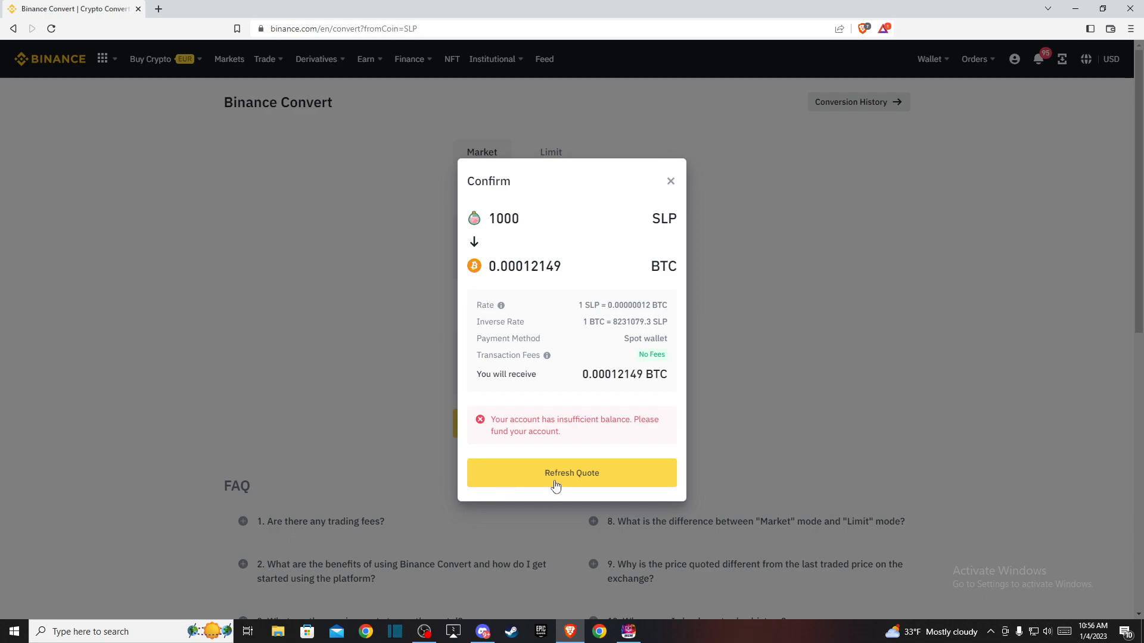